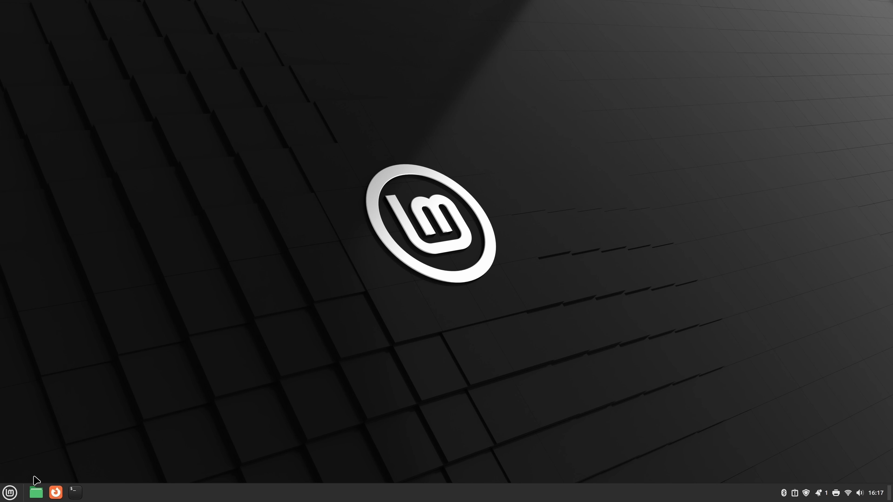
Show the All Applications list from the panel menu and scroll down through it.
left_click(10, 492)
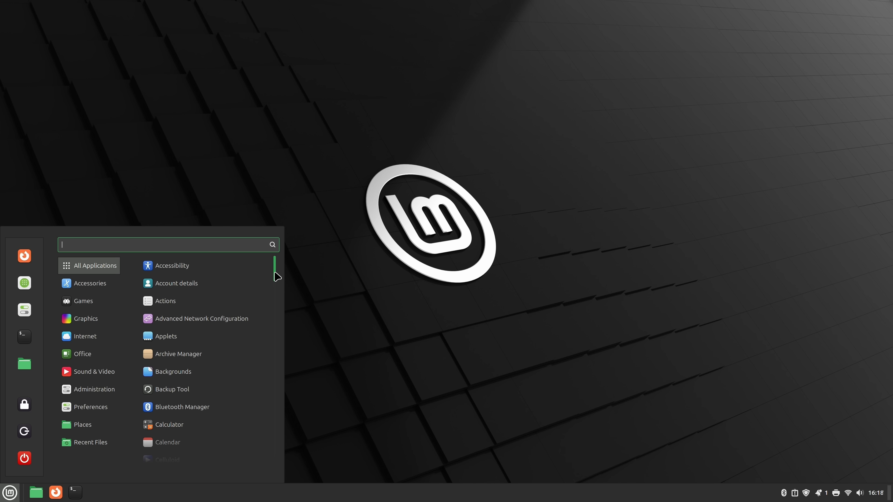
scroll("down", 3)
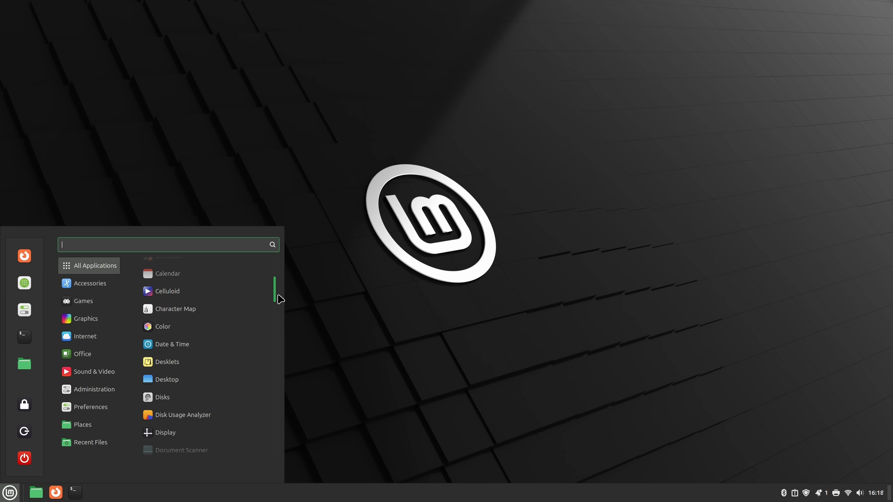
scroll("down", 3)
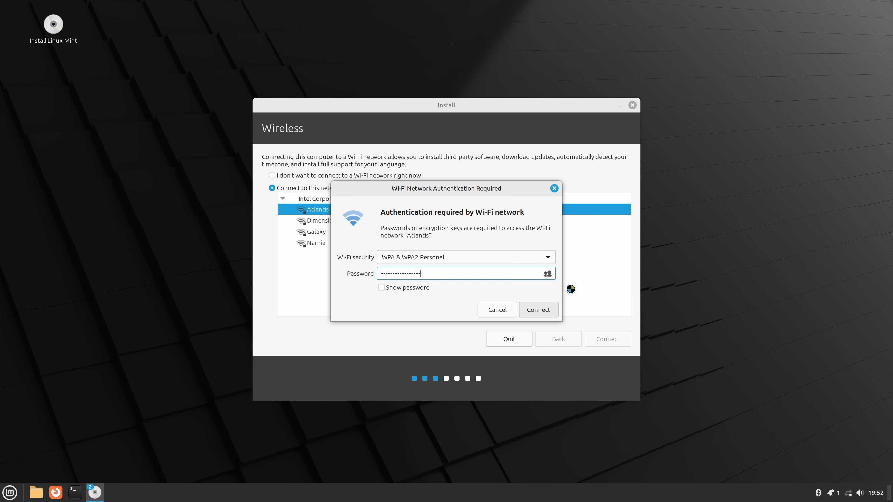
Connect to the Atlantis Wi-Fi, then confirm the 'Who are you?' account details and continue.
left_click(537, 310)
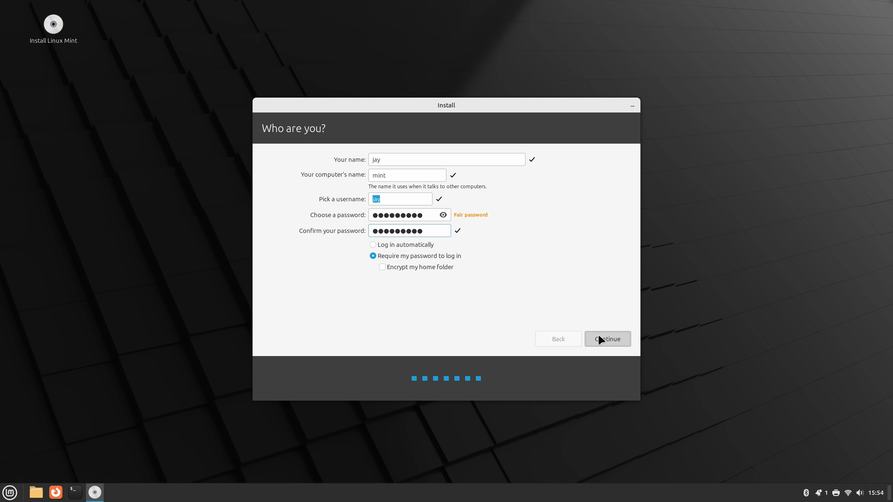
left_click(607, 339)
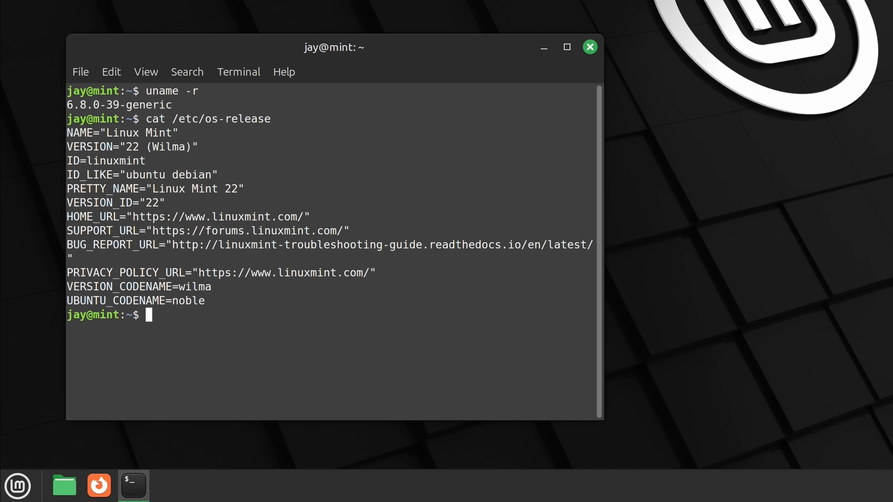
From the Courses menu on learnlinux.tv, load the Getting Started with Tmux page and scroll it.
left_click(313, 163)
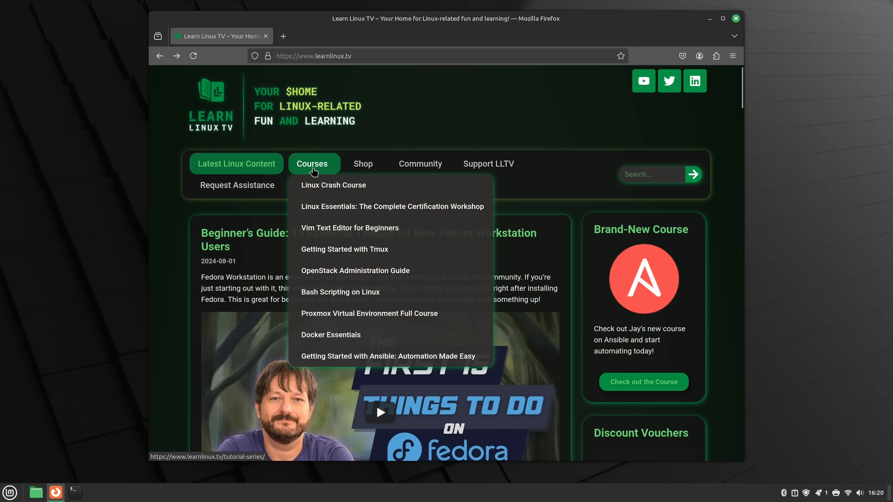
mouse_move(345, 249)
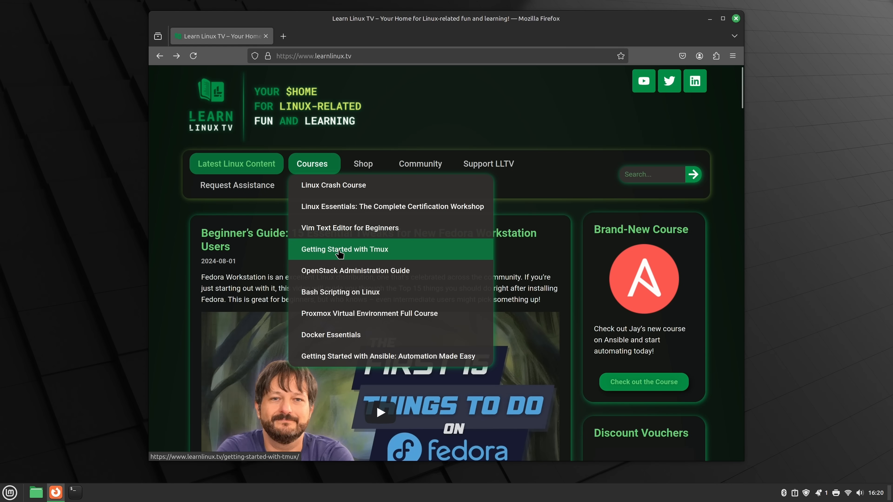
left_click(344, 249)
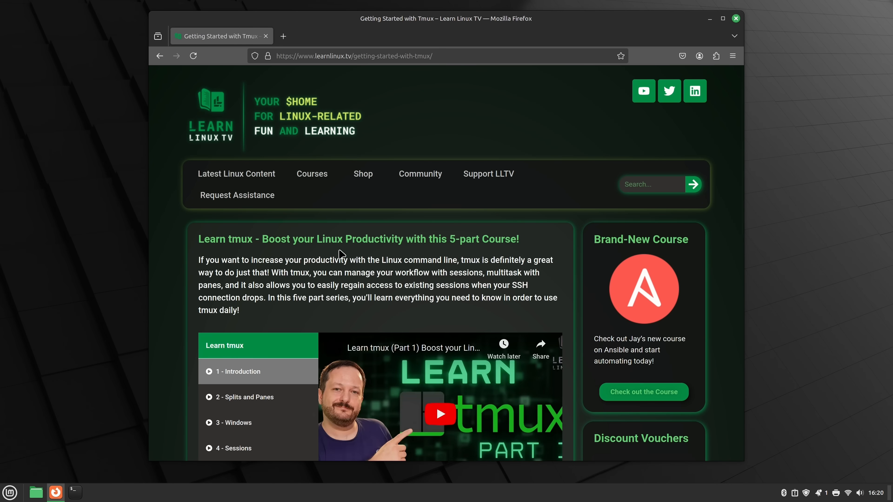
scroll("down", 3)
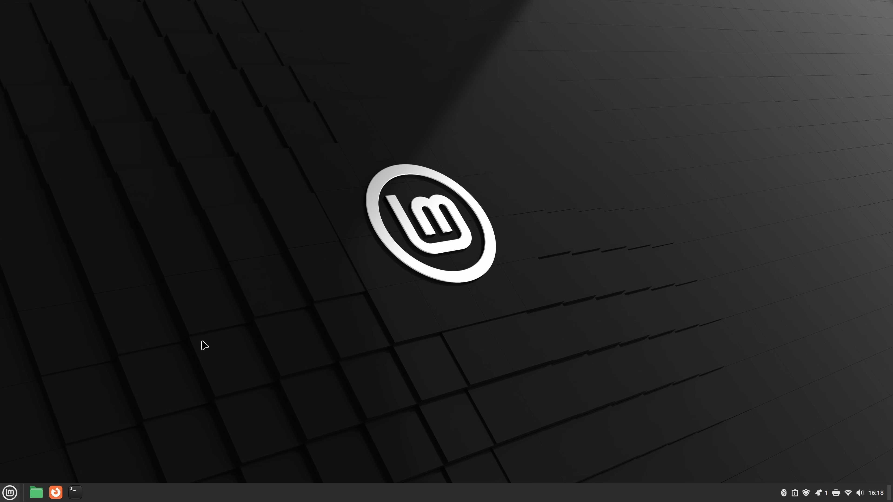
Choose Google in Online Accounts and launch its sign-in page in Firefox, then search the menu.
left_click(94, 492)
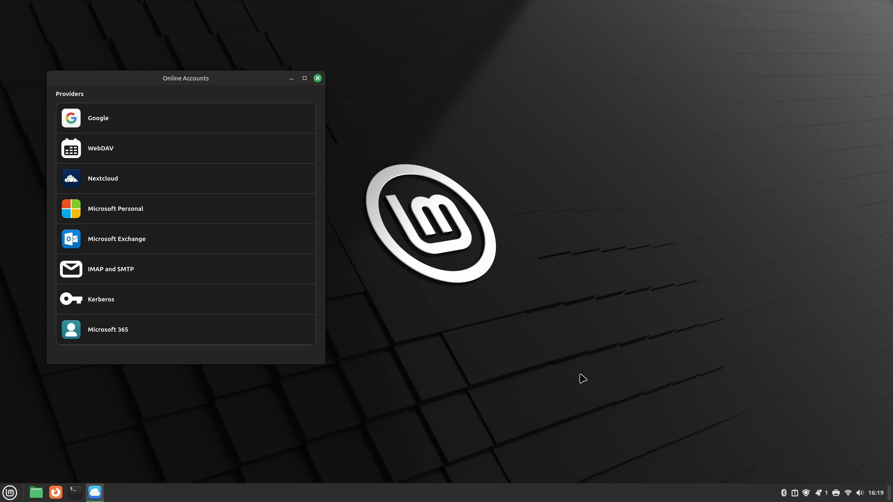
mouse_move(489, 341)
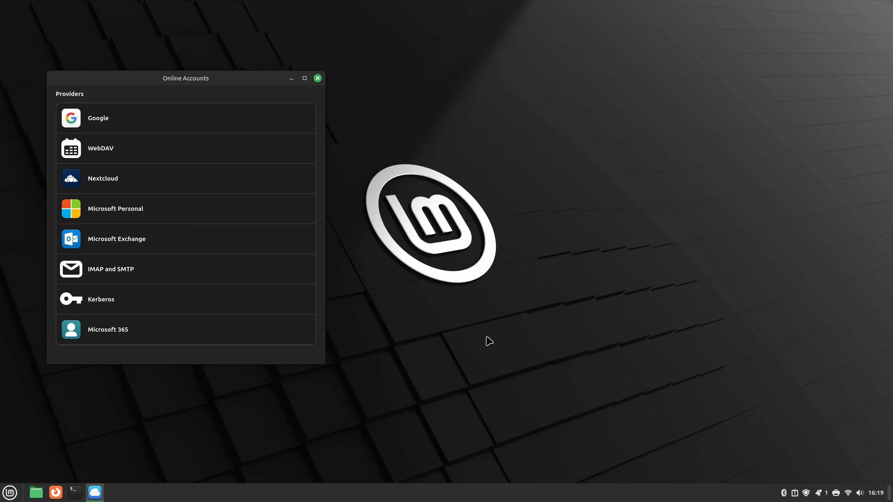
left_click(97, 118)
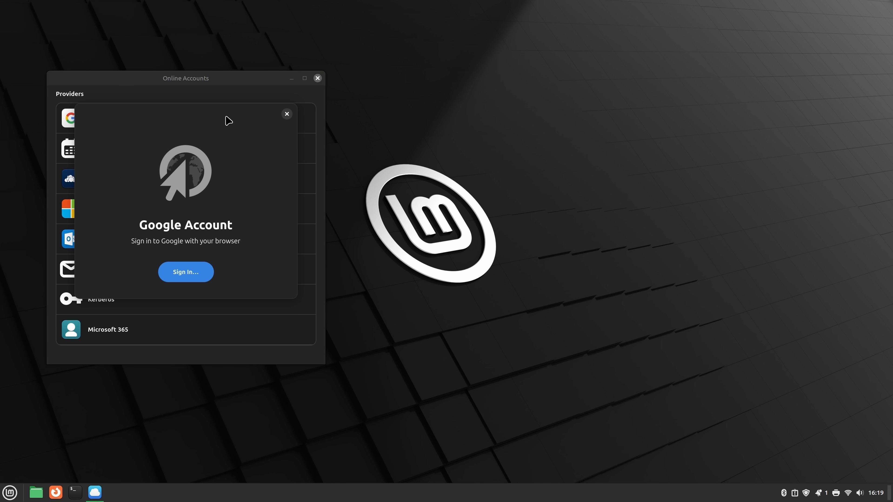
mouse_move(196, 270)
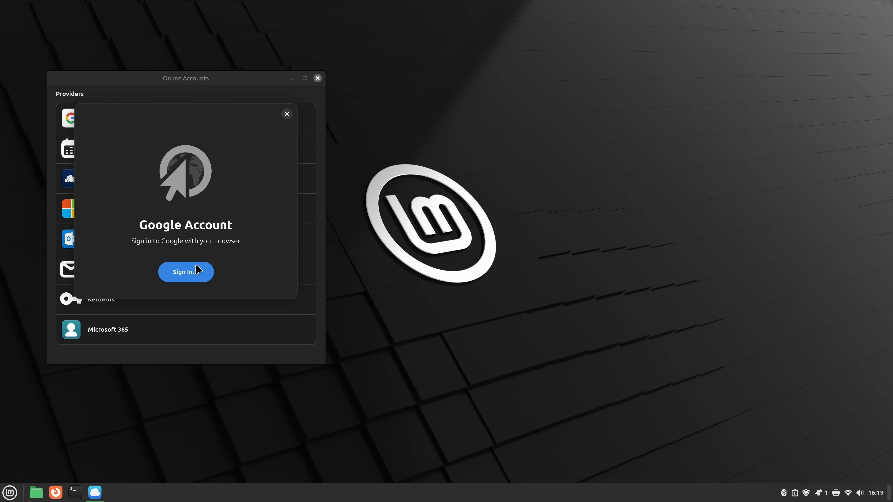
left_click(186, 272)
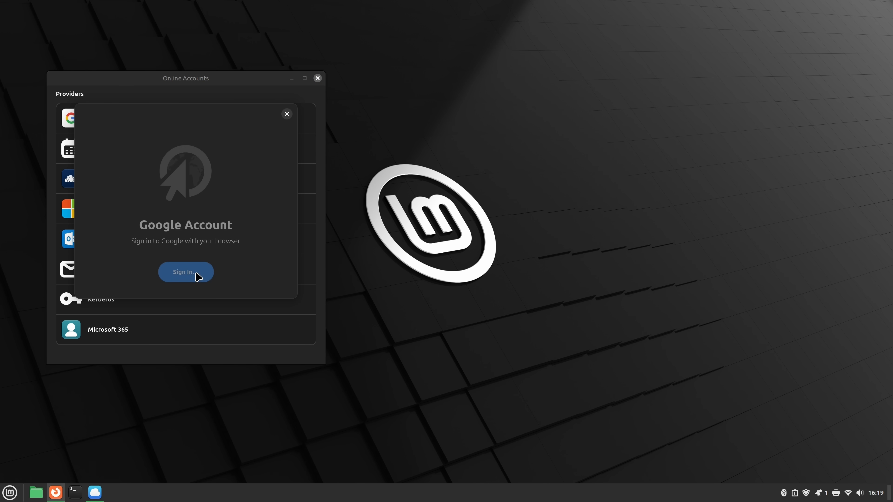
left_click(185, 272)
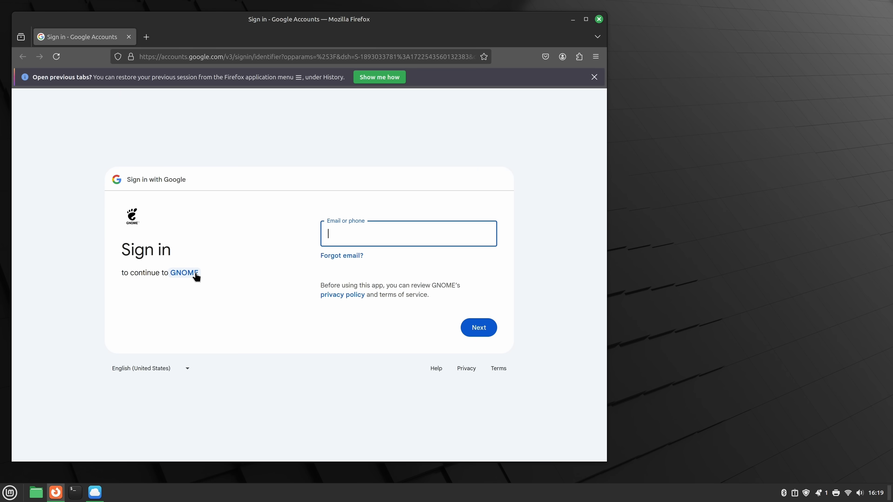
mouse_move(201, 295)
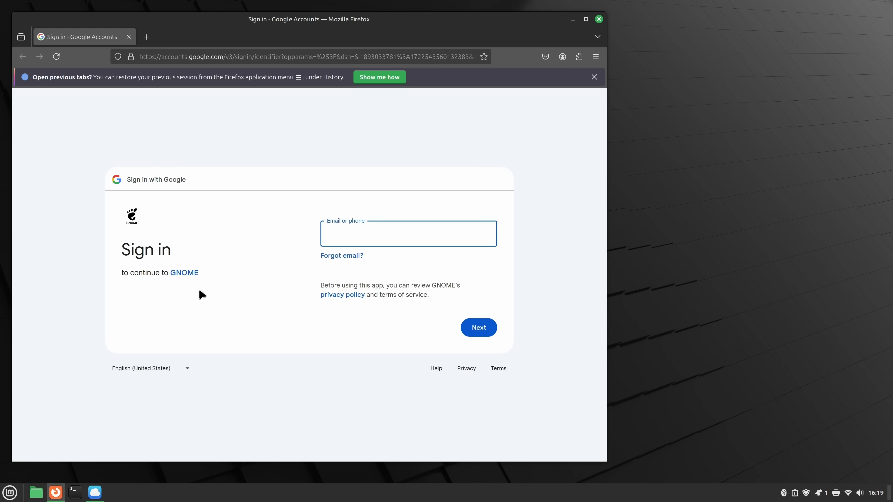
type("some")
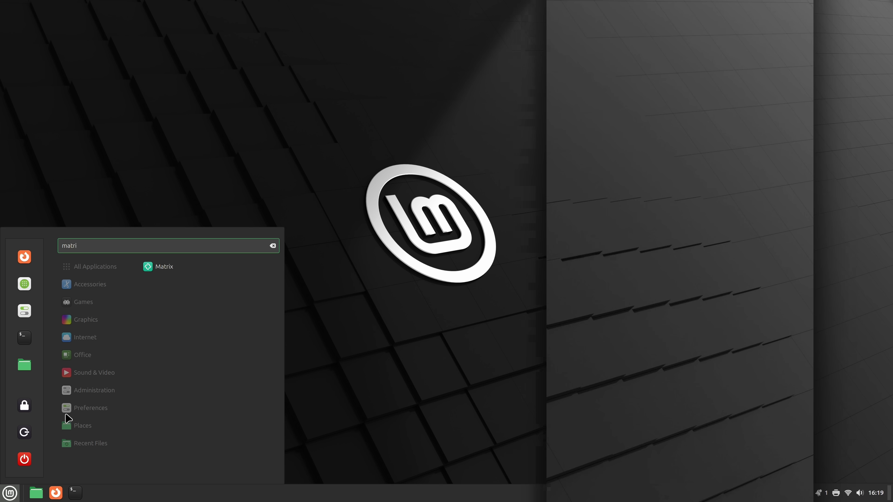
Launch Matrix, connect to the service and join the official Linux Mint space.
left_click(164, 266)
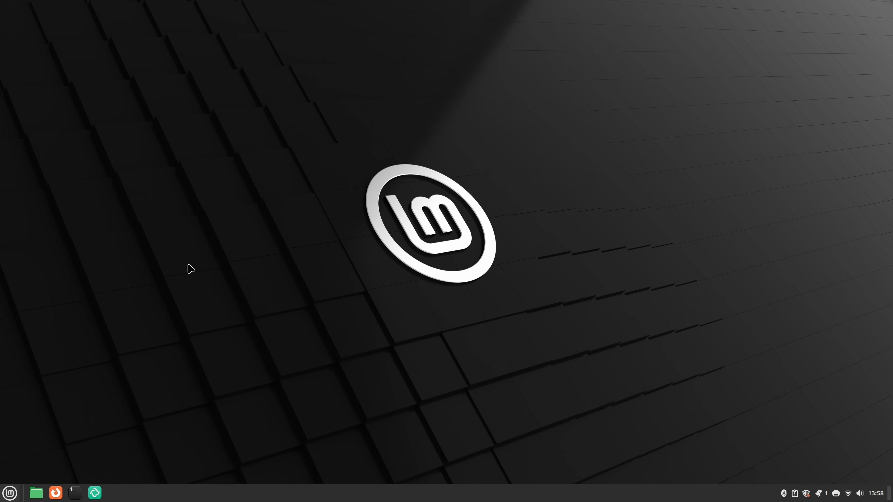
left_click(95, 492)
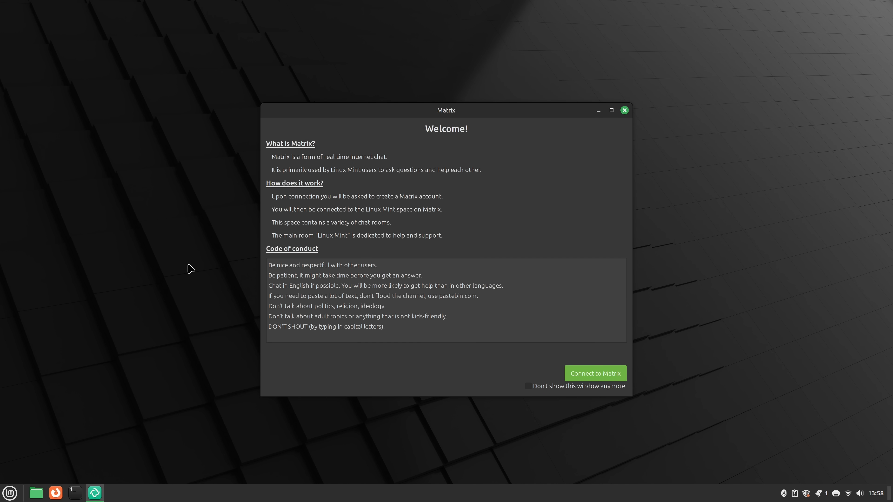
left_click(595, 373)
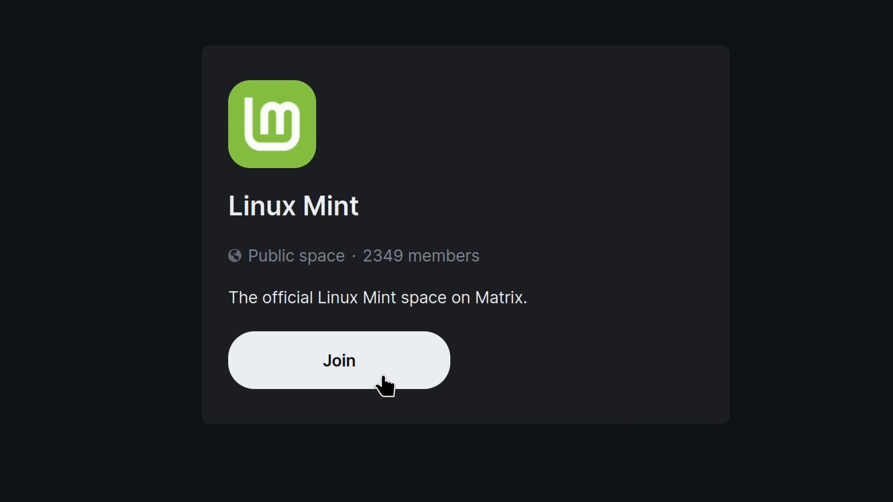
left_click(339, 360)
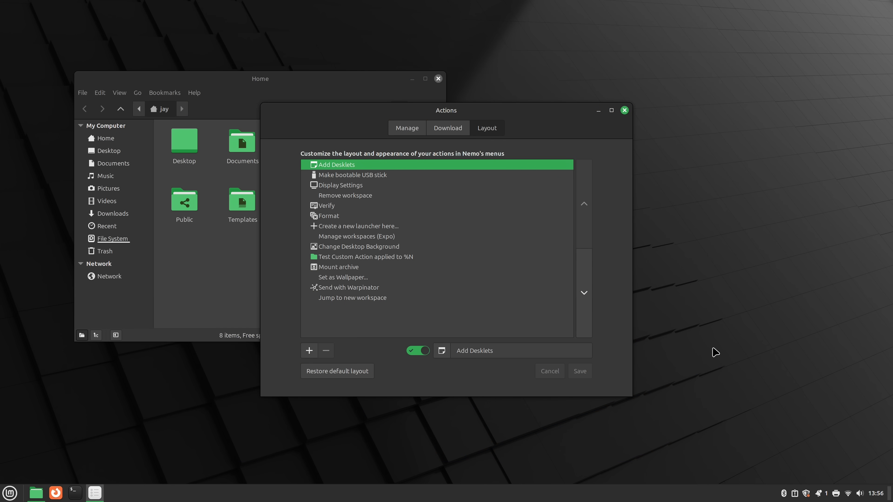
mouse_move(636, 381)
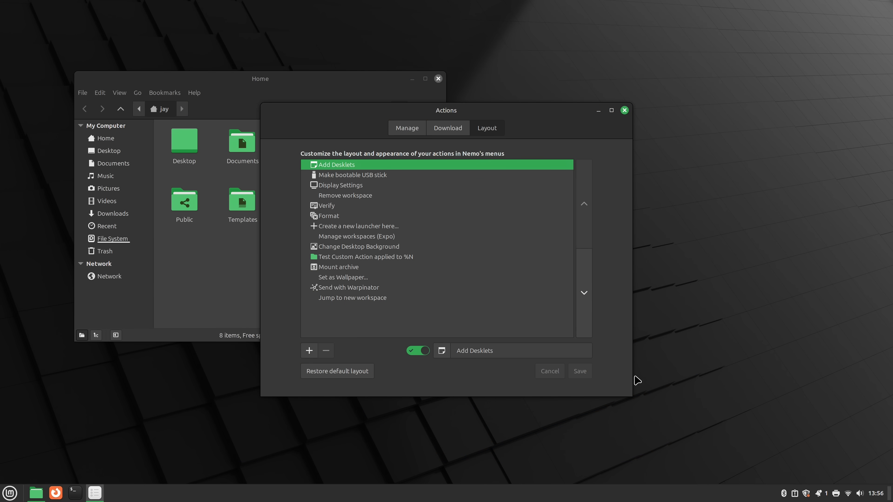
mouse_move(472, 368)
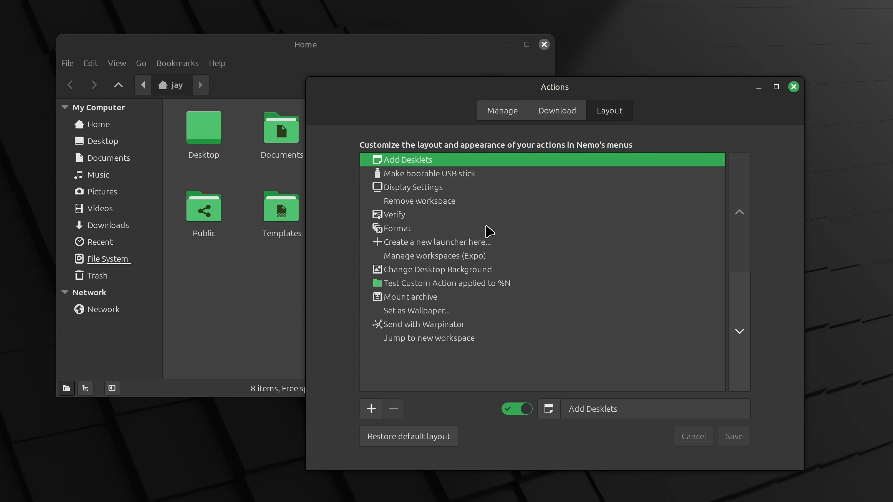
Select Format in the Layout list and insert a New separator directly below it.
left_click(397, 228)
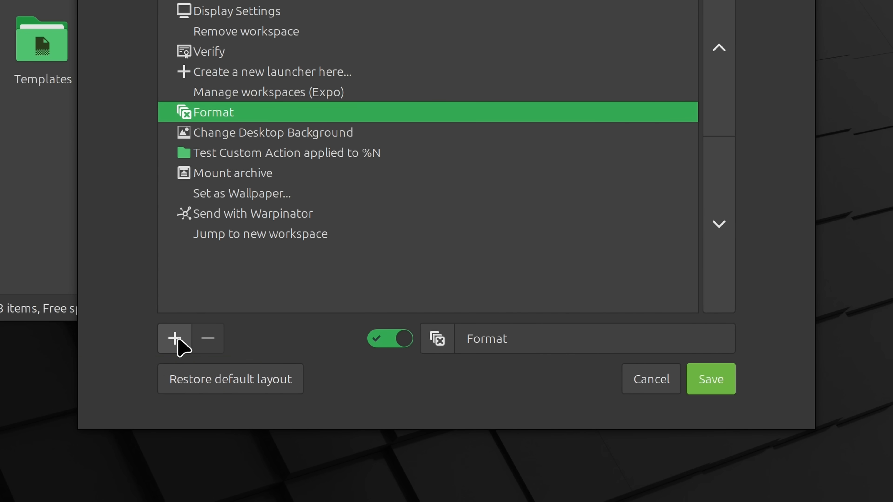
left_click(174, 337)
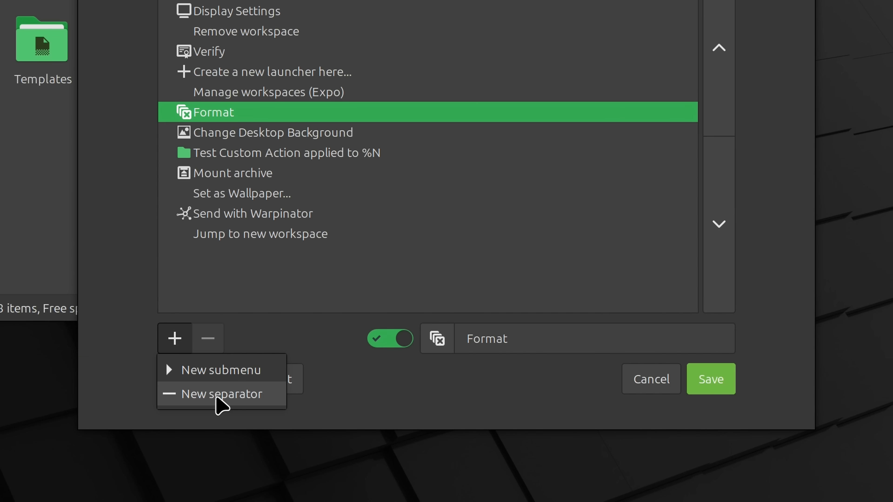
left_click(221, 393)
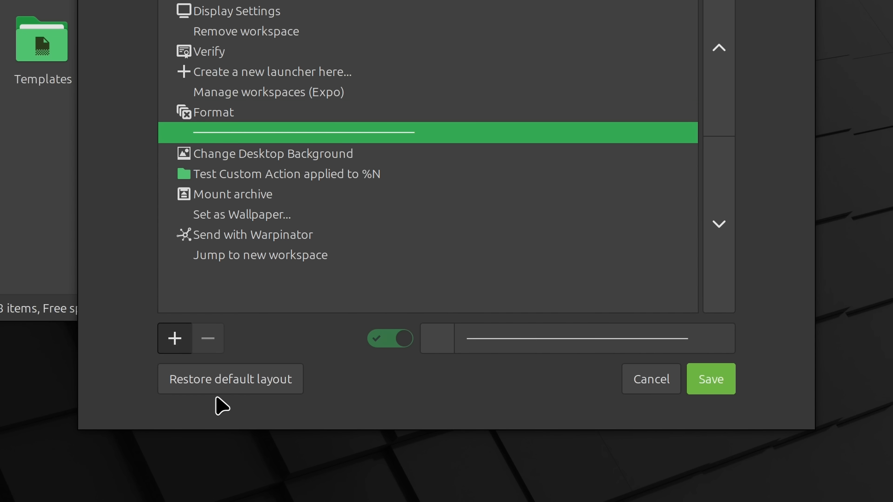
mouse_move(340, 142)
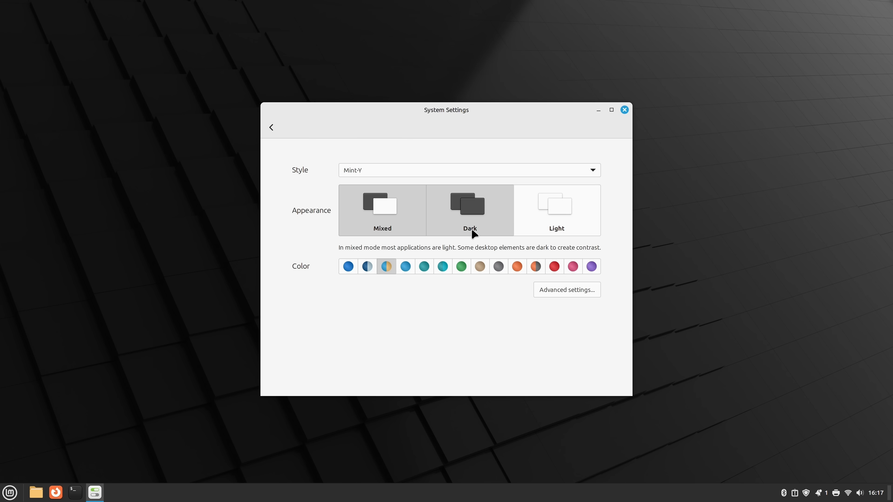
Switch the Mint-Y theme appearance from mixed to Dark.
left_click(470, 210)
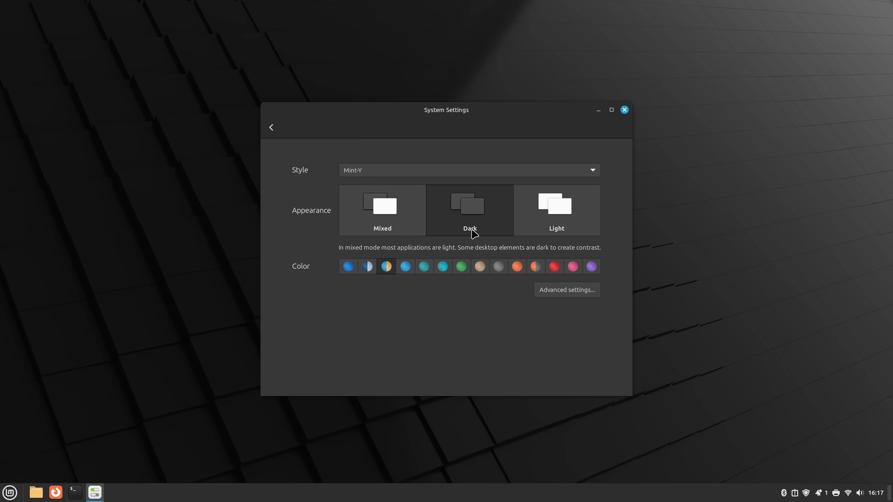
mouse_move(51, 487)
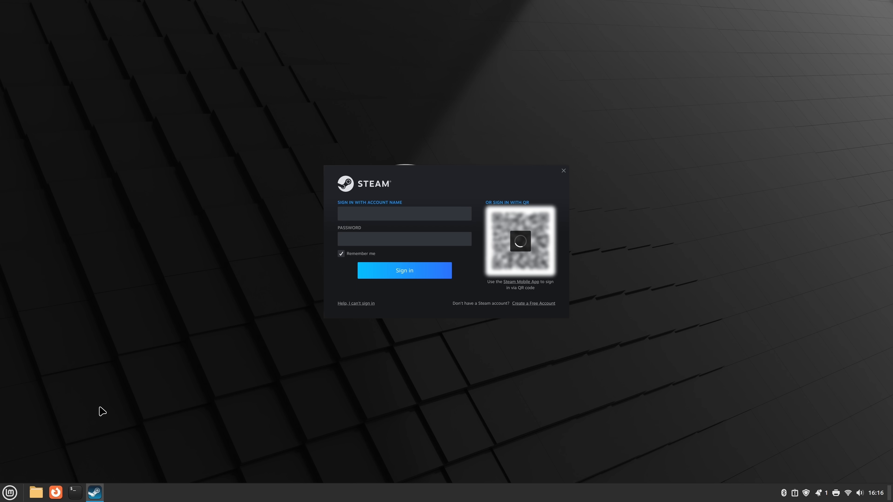
Launch Steam and wait for its sign-in window with account and QR options.
left_click(404, 214)
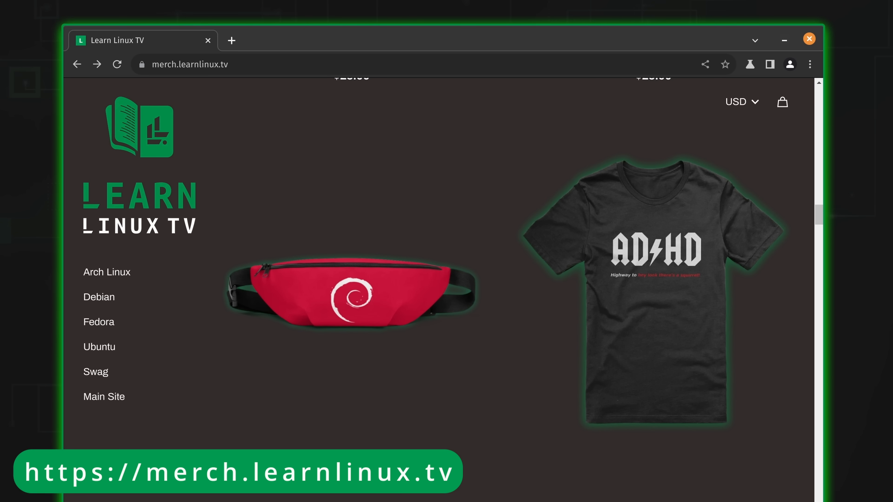
Scroll the merch.learnlinux.tv listing to the Debian fanny pack and Linux T-shirts.
scroll("down", 3)
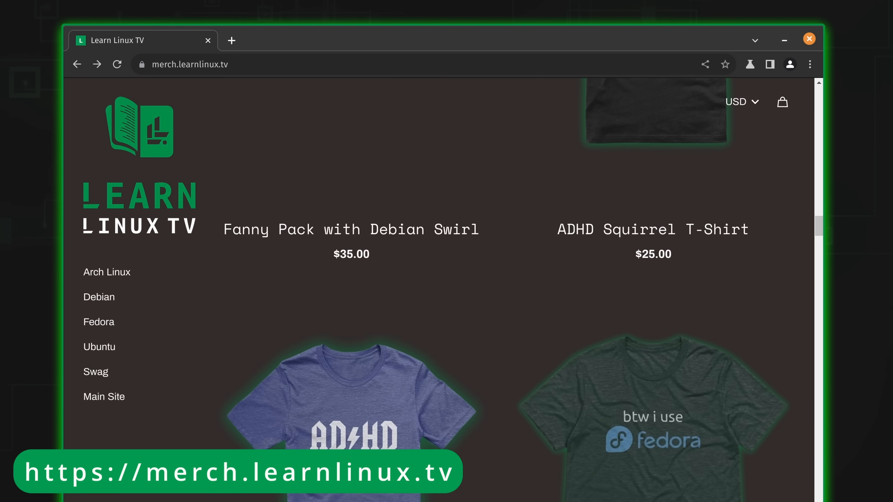
scroll("down", 3)
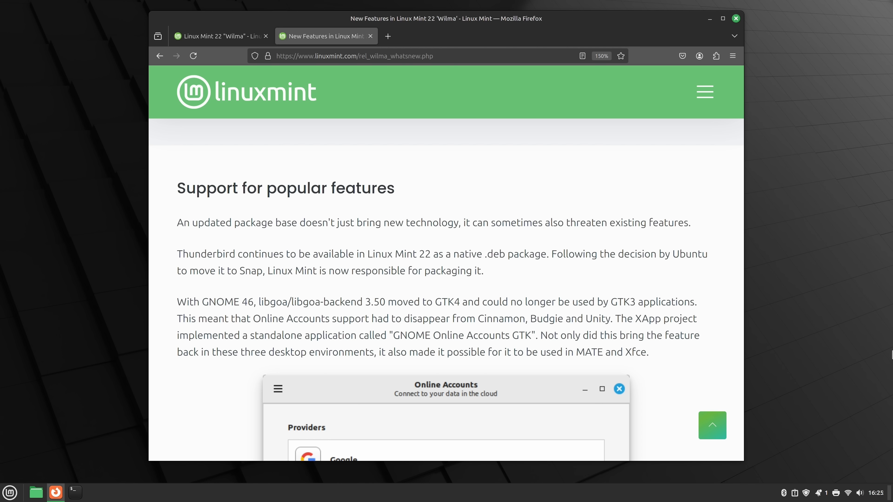
Highlight text in the 'Support for popular features' section of the Mint 22 What's new page.
left_click_drag(177, 254, 484, 271)
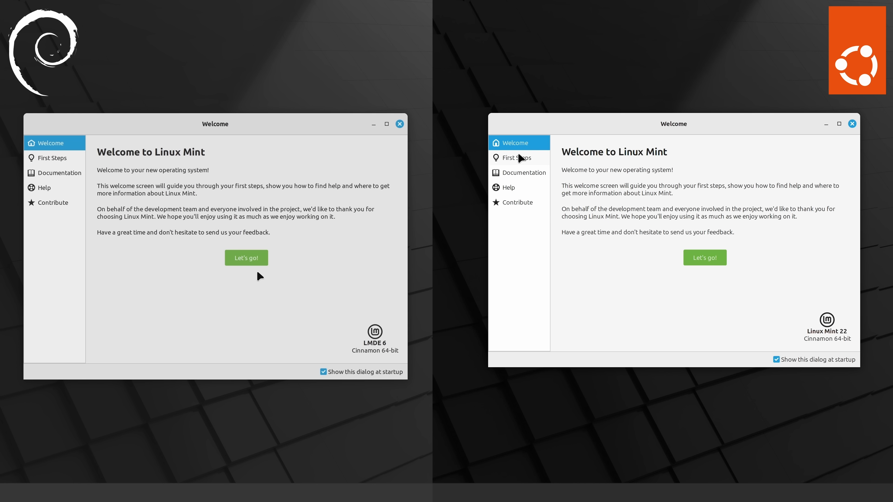
View the First Steps, Documentation and Help pages from the Welcome Screen sidebar.
left_click(52, 158)
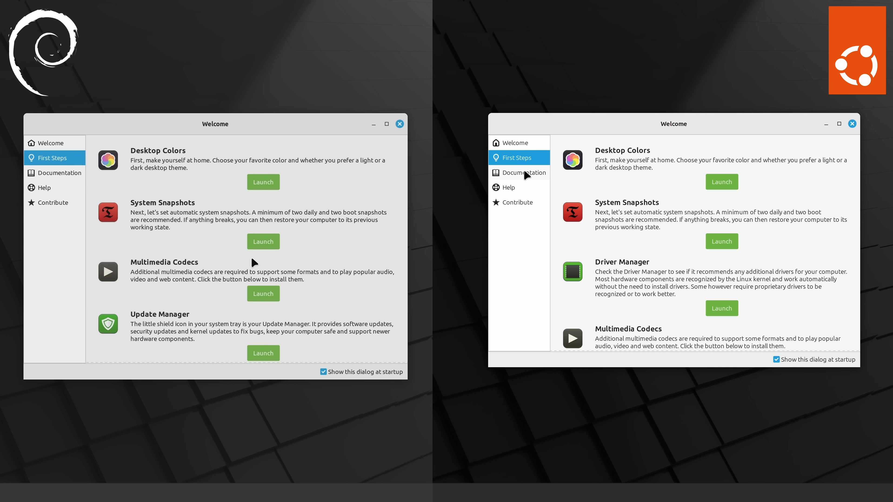
left_click(54, 172)
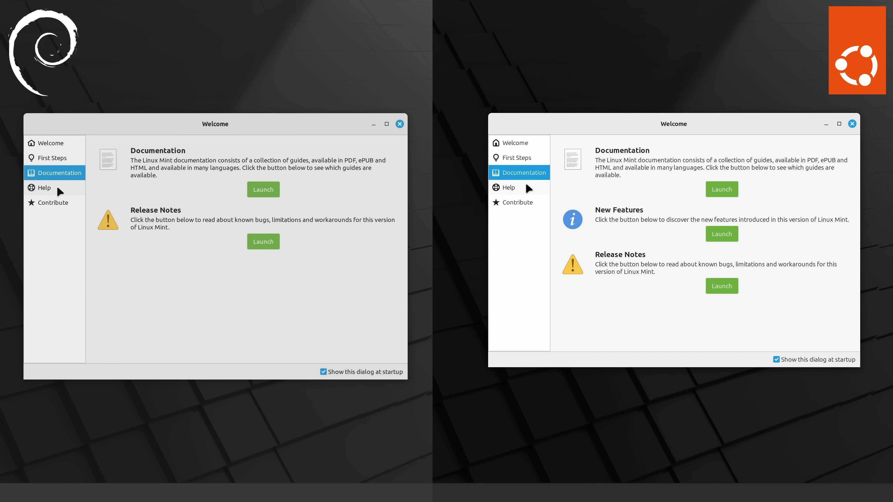
left_click(44, 187)
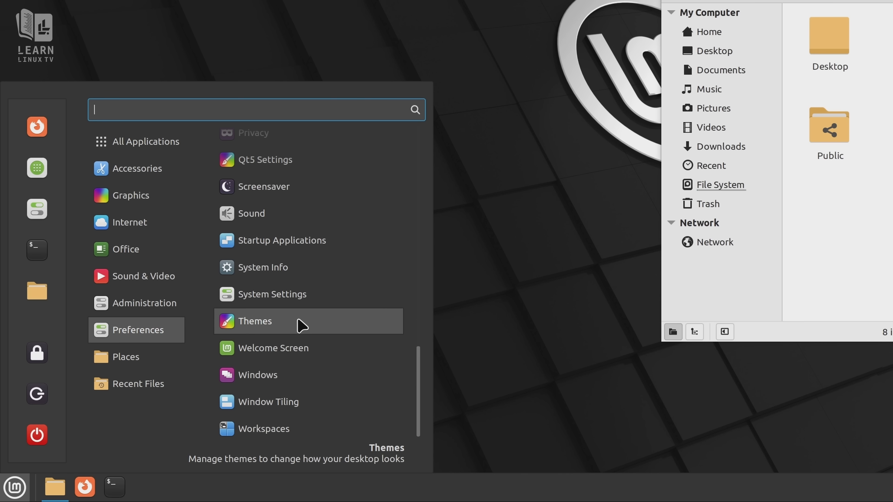
Bring up Themes beside the Home folder window and choose the light appearance.
left_click(255, 321)
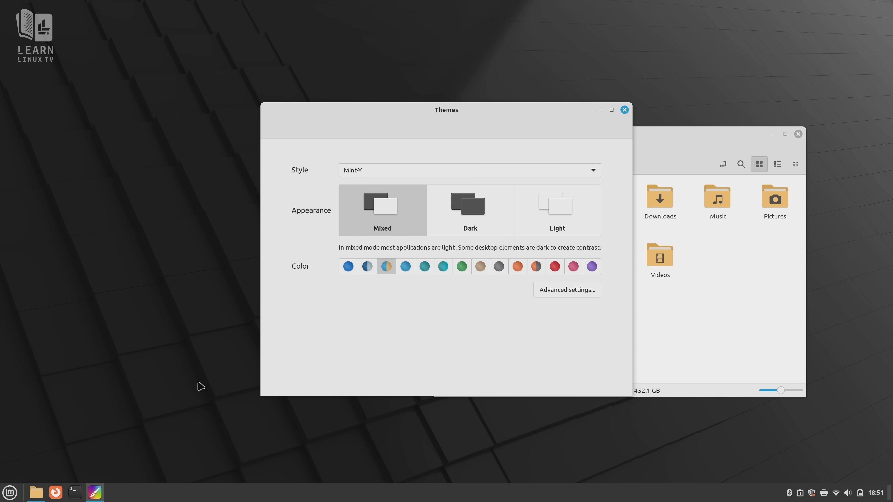
left_click_drag(446, 110, 259, 86)
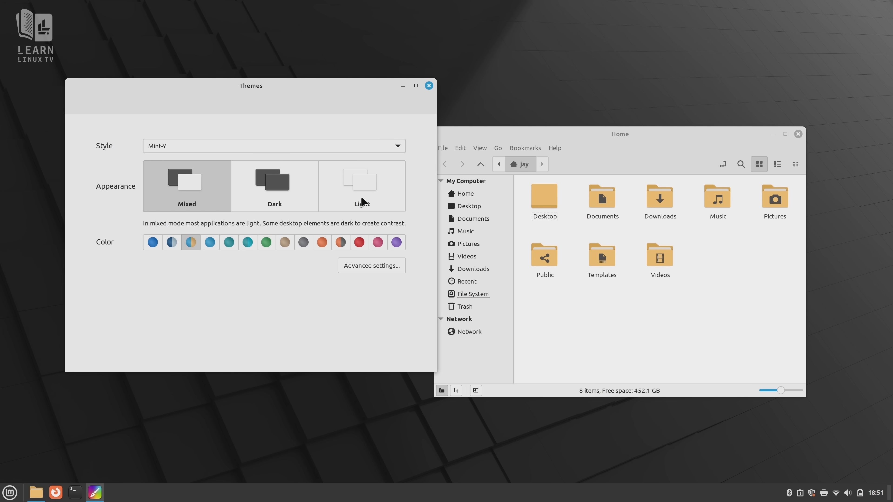
left_click(273, 145)
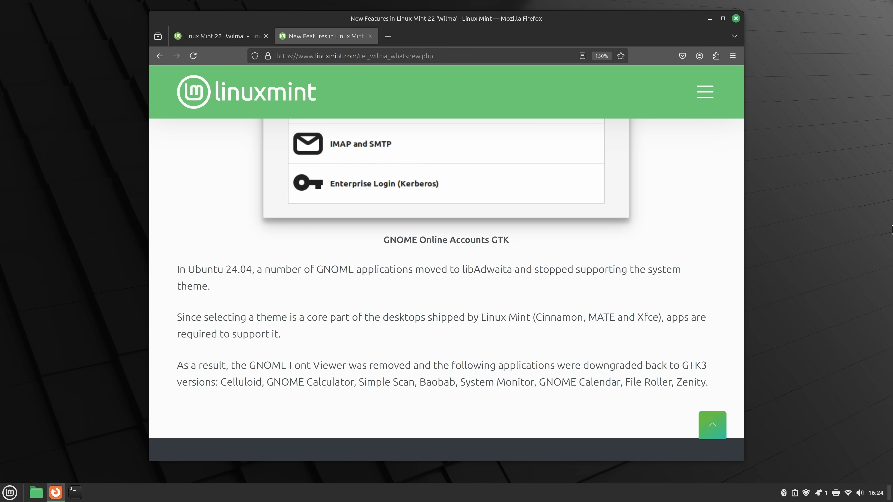
Leave the GTK3 notes in Firefox and bring up System Monitor's resource graphs.
triple_click(399, 365)
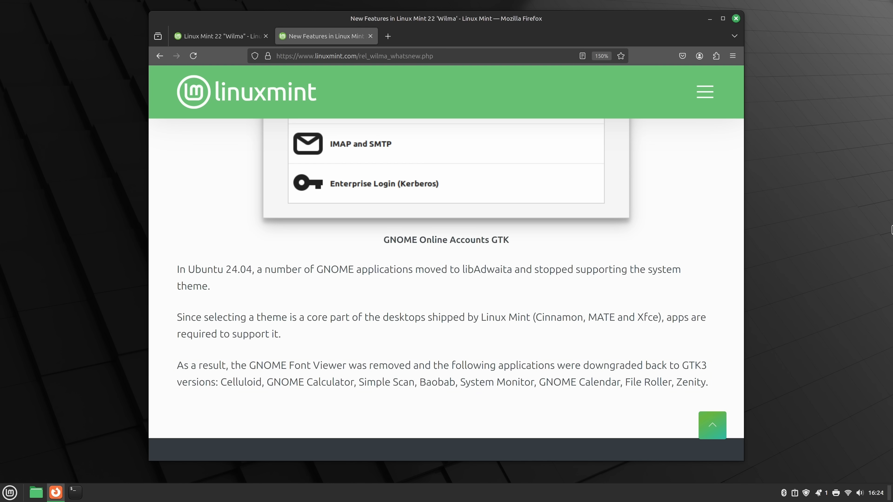
left_click(95, 493)
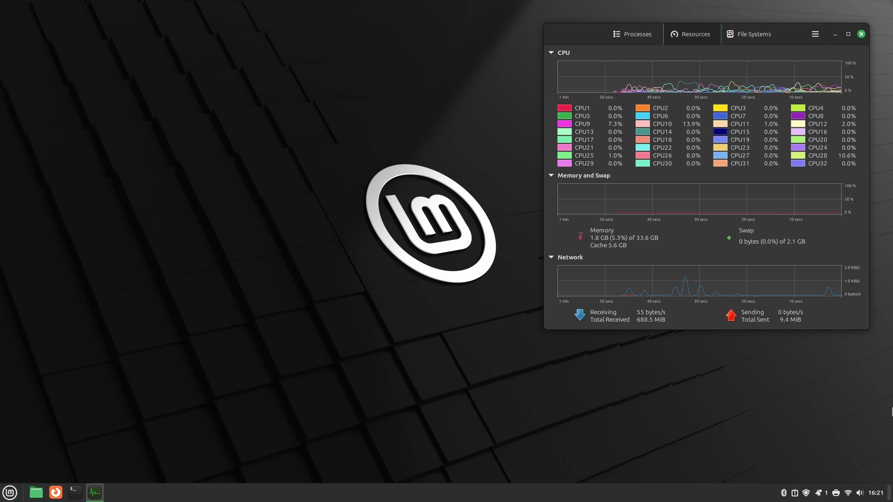